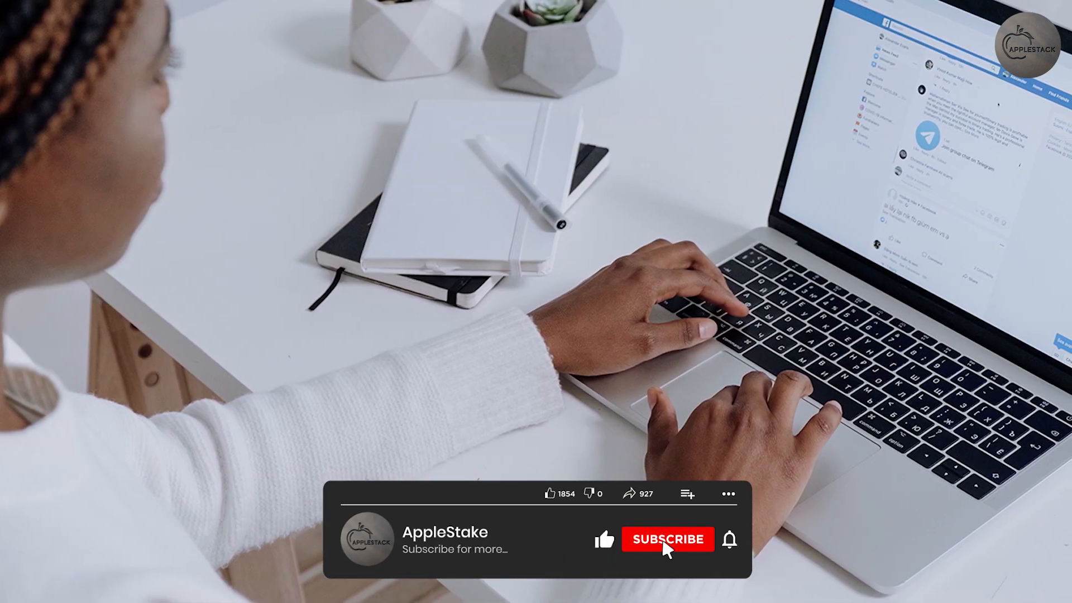
# Subscribe to the AppleStake channel from the outro banner overlay.
pyautogui.click(668, 539)
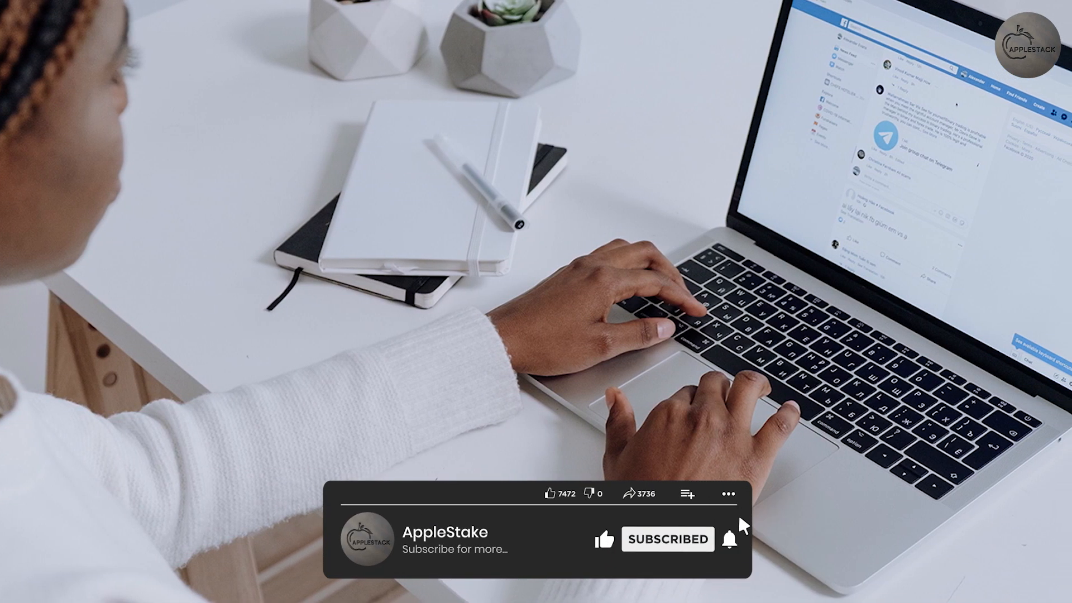